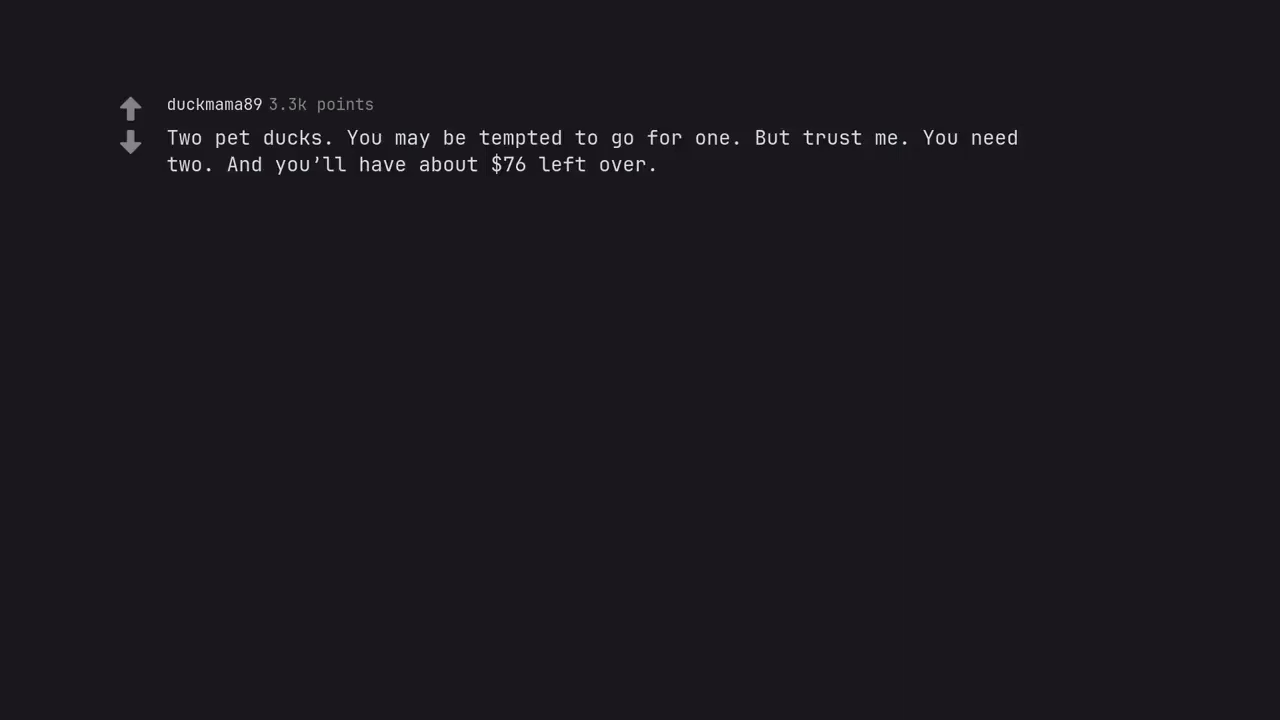
text(Edit: Fully humbled by the awards, kind friends.)
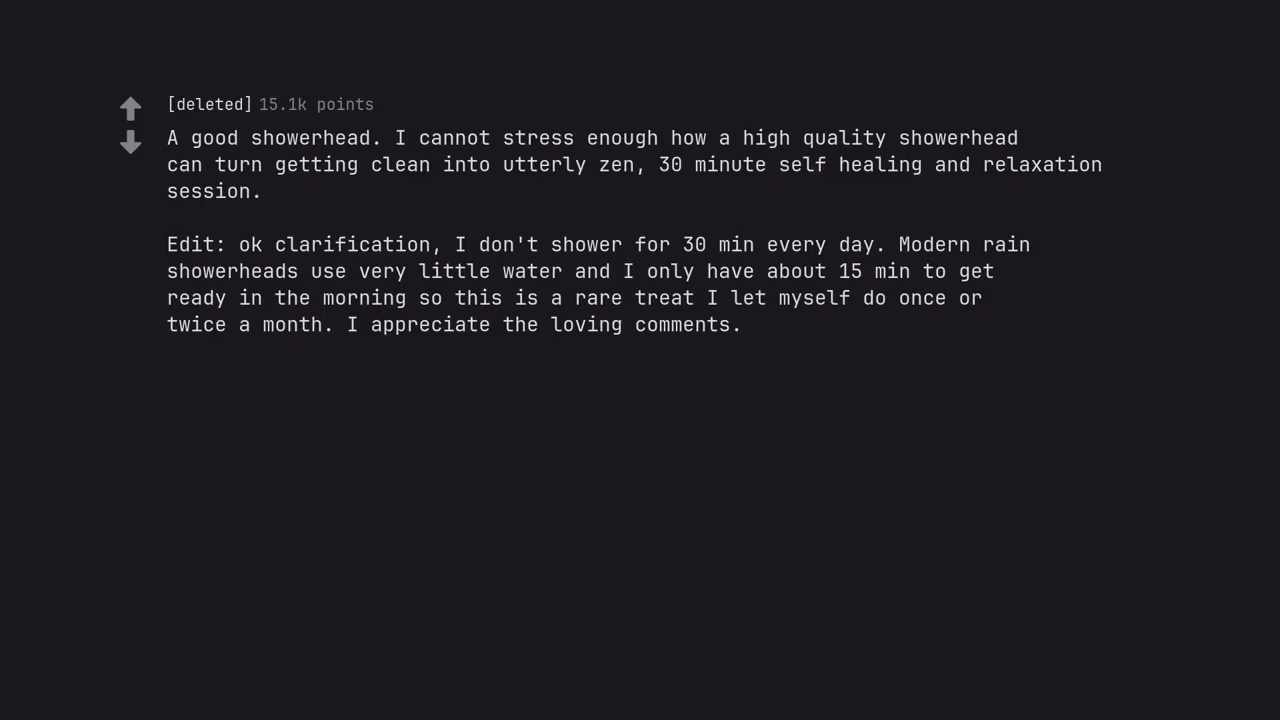
scroll(down, 3)
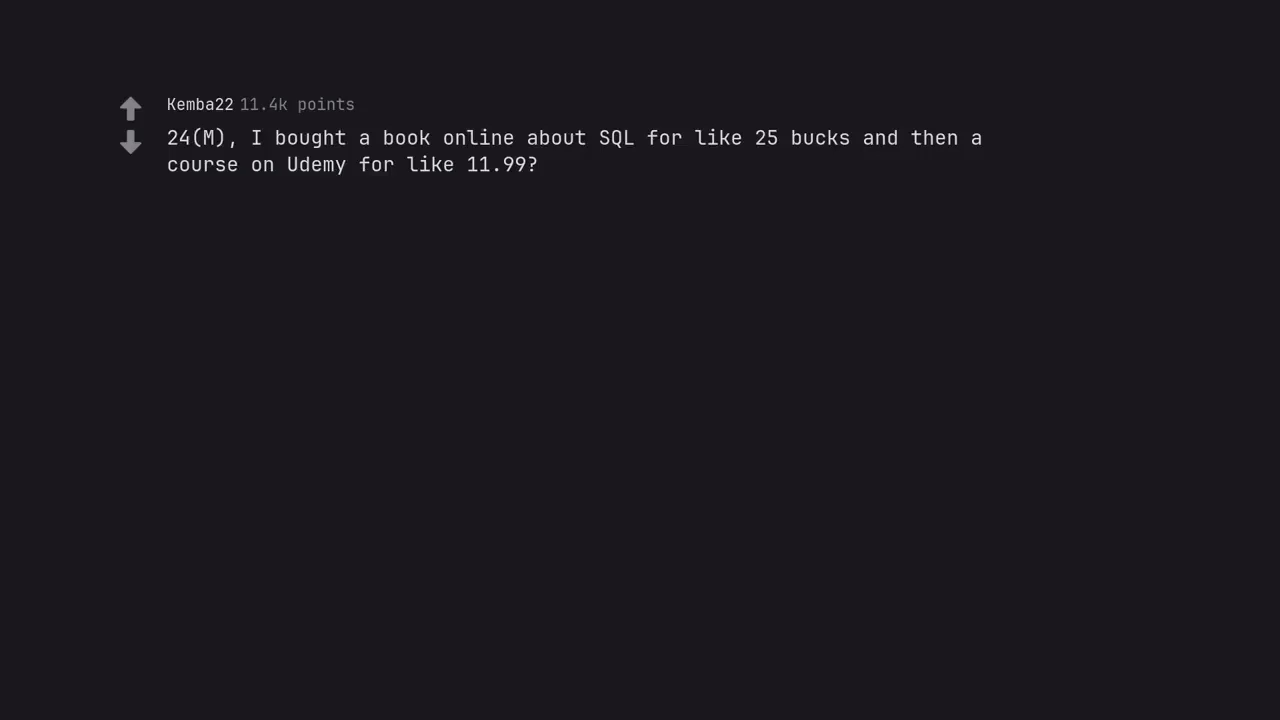
text(But went from a job earning 35,000 to 55,000 because I took time to learn a new skill.)
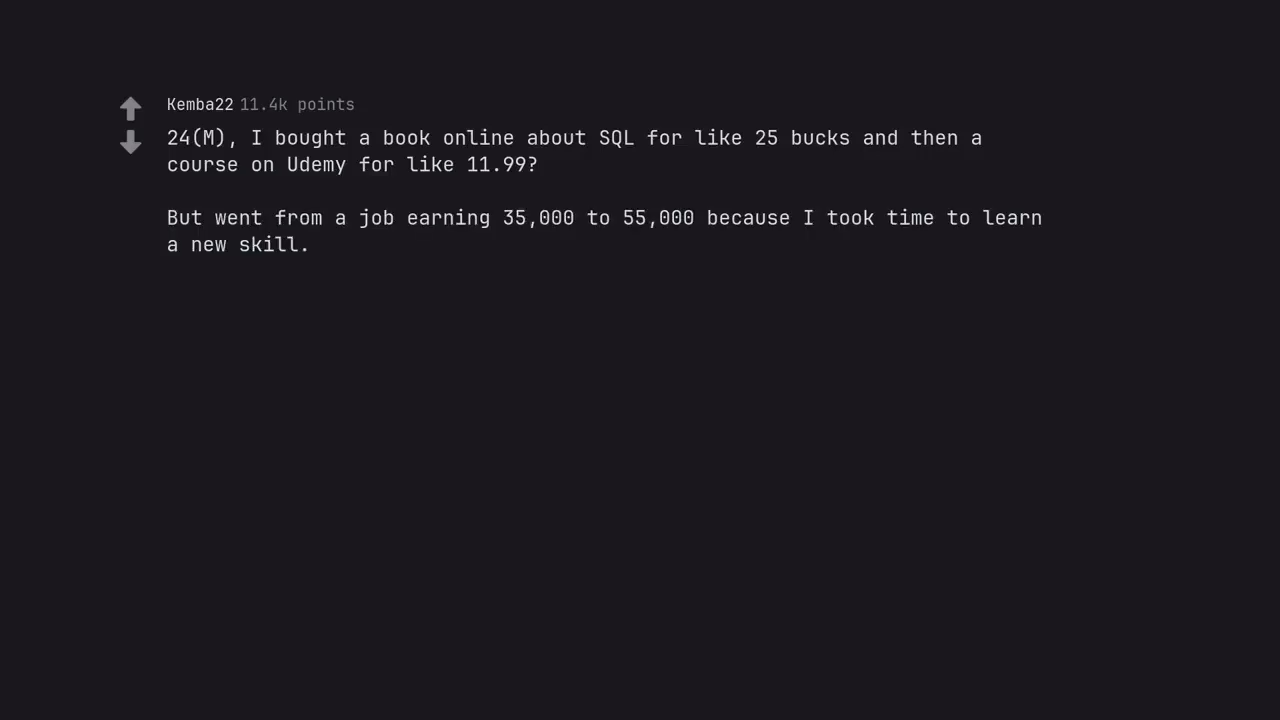